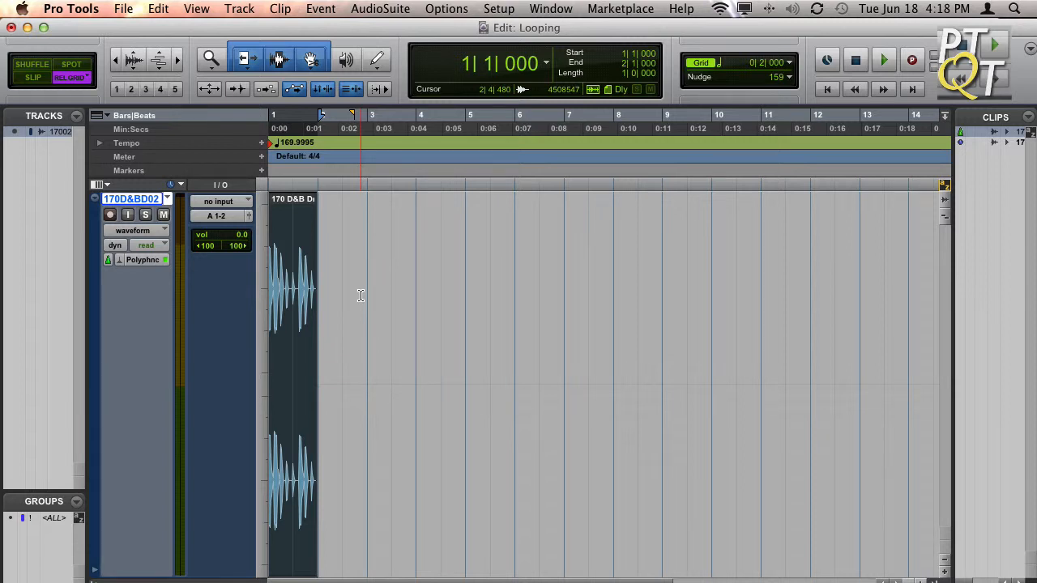
Step: Select the 170 D&B drum clip at bar 1 on the 170D&BD02 track
{"action": "left_click", "coordinate": [351, 304]}
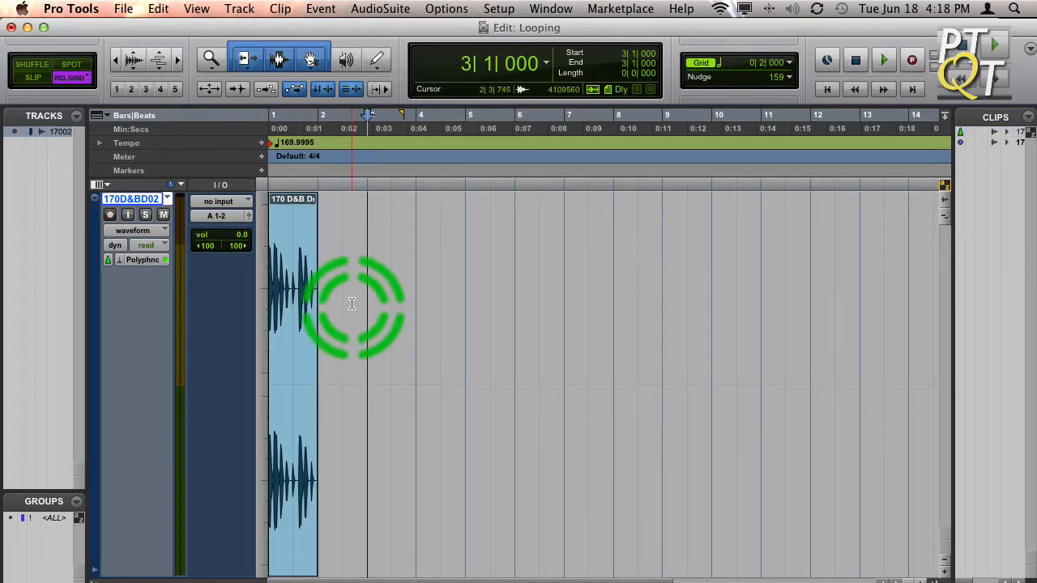
{"action": "left_click", "coordinate": [350, 307]}
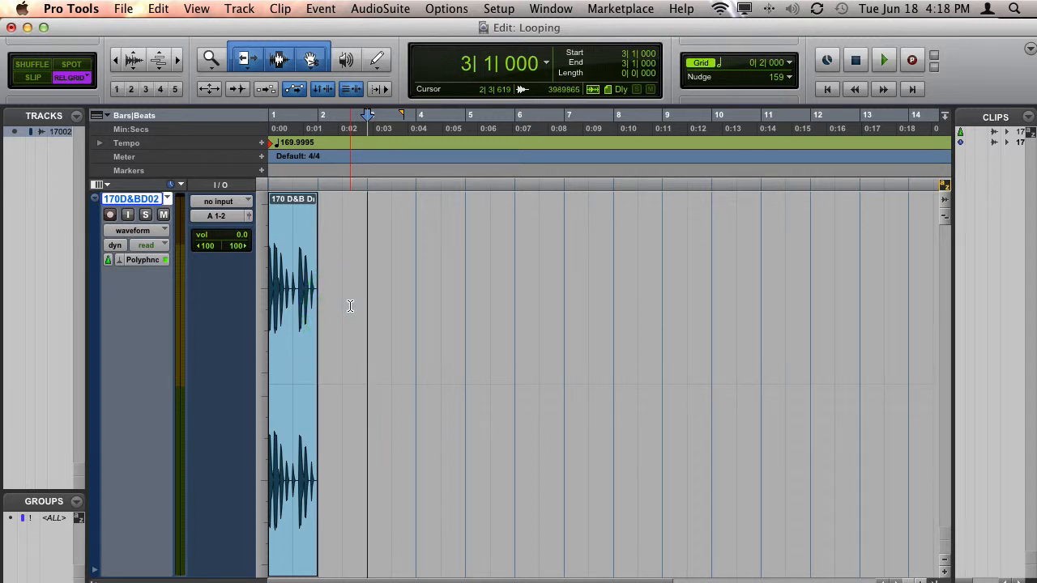
Step: Duplicate the clip six times so seven one-bar copies run back to back
{"action": "left_click", "coordinate": [311, 292]}
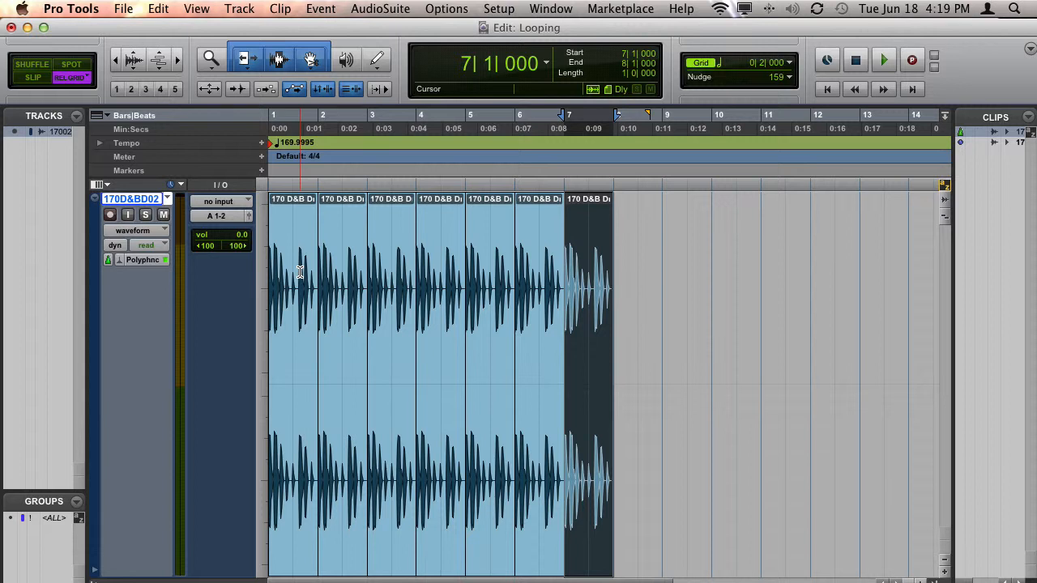
{"action": "left_click", "coordinate": [300, 542]}
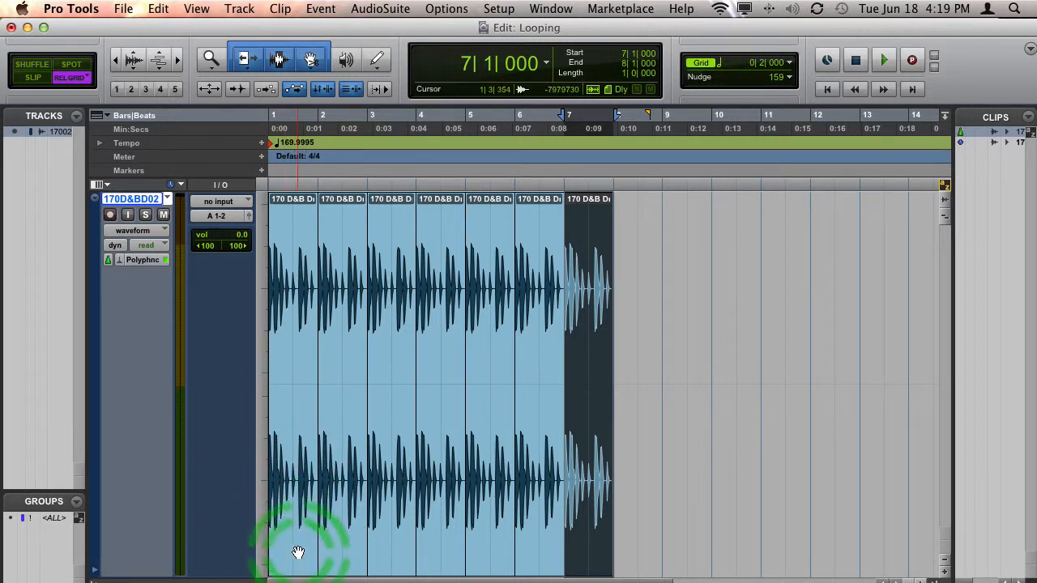